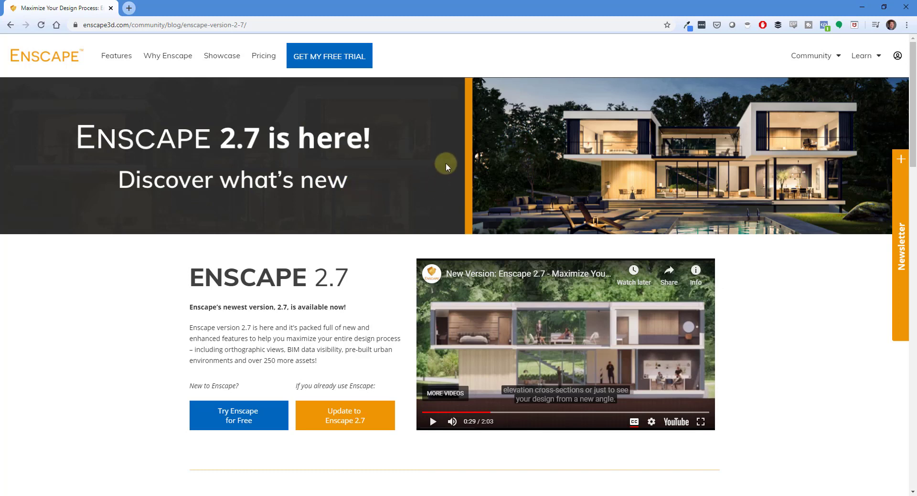
pyautogui.moveTo(408, 206)
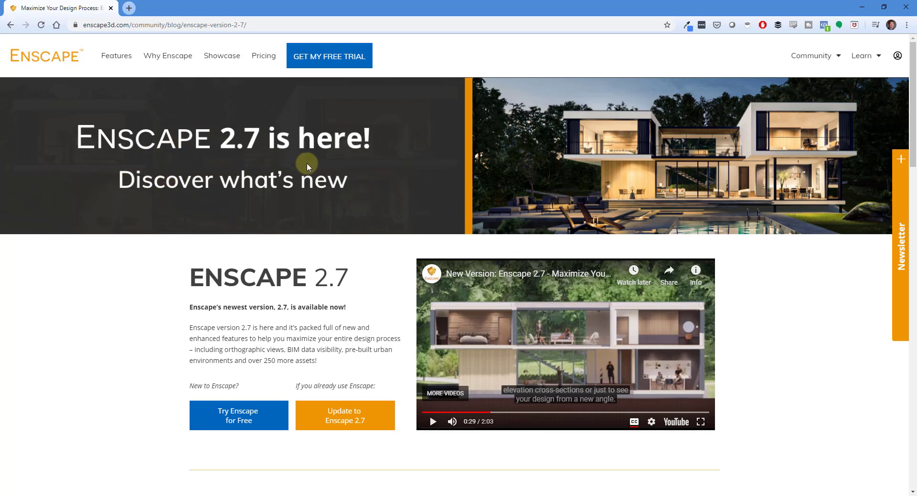
# Scroll the Enscape 2.7 blog post down to the orthographic views and BIM data section.
pyautogui.scroll(-3)
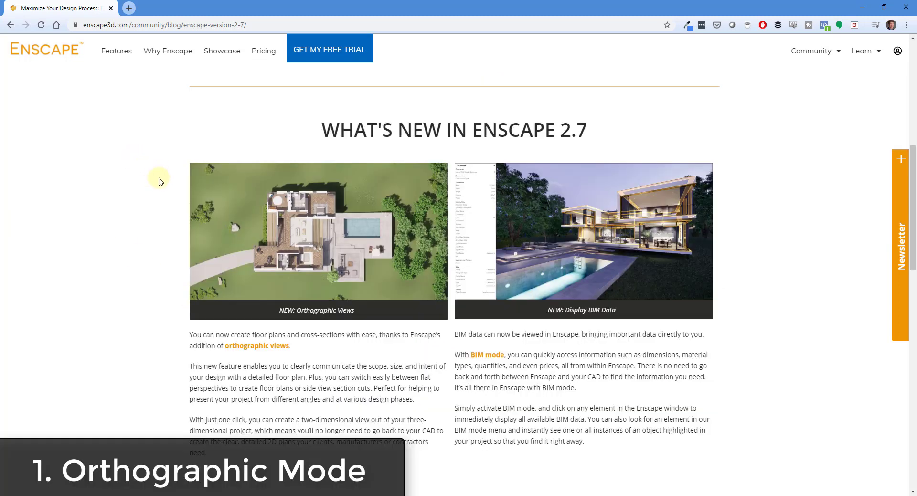
pyautogui.moveTo(200, 304)
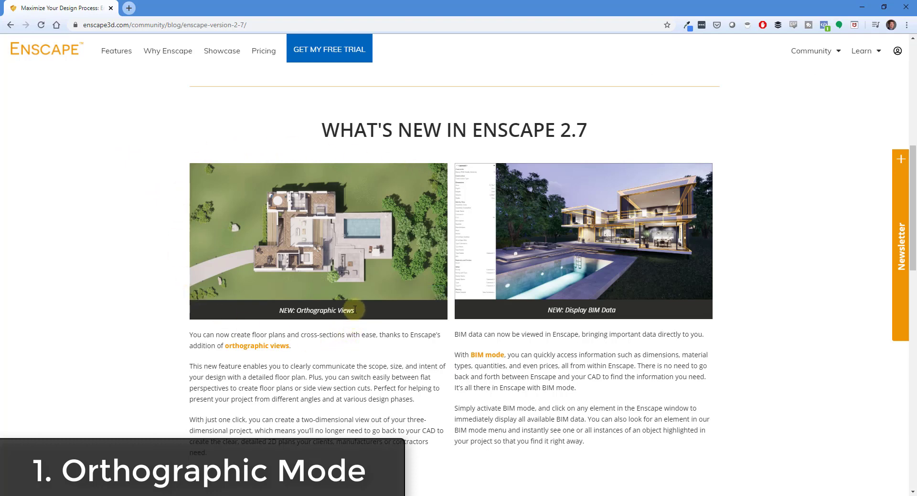
pyautogui.moveTo(391, 317)
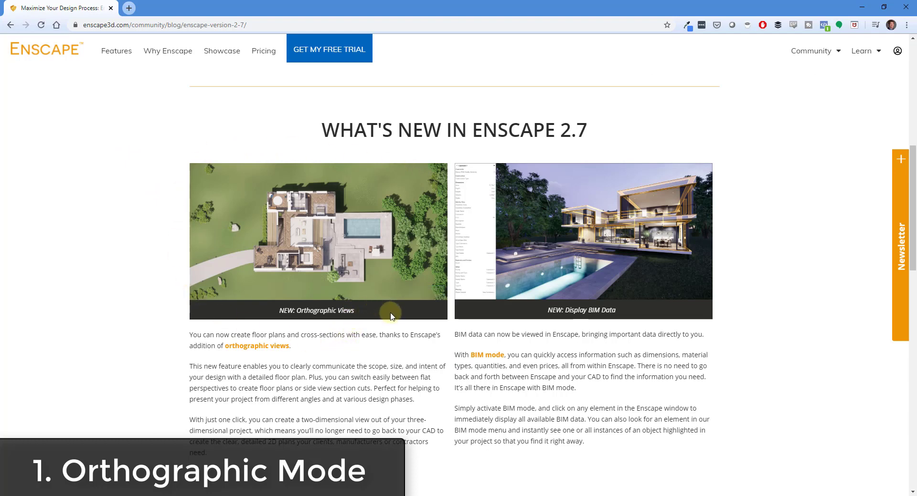
pyautogui.moveTo(286, 259)
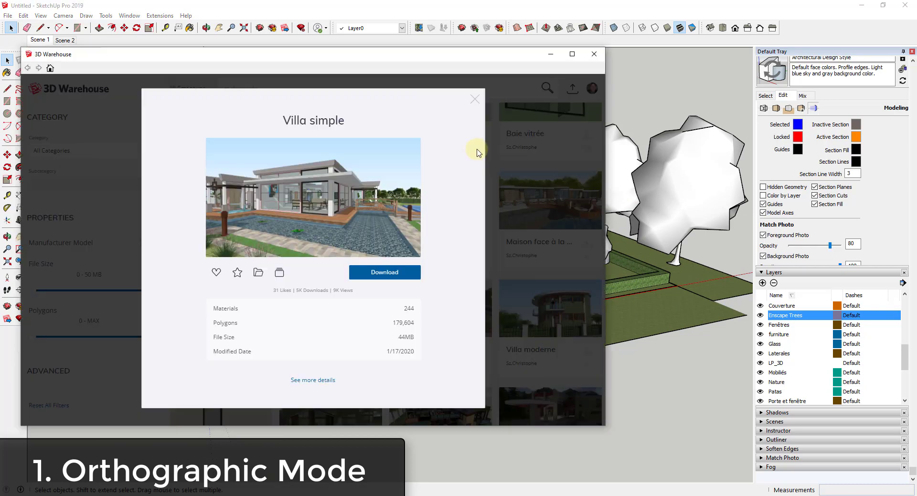
pyautogui.moveTo(482, 114)
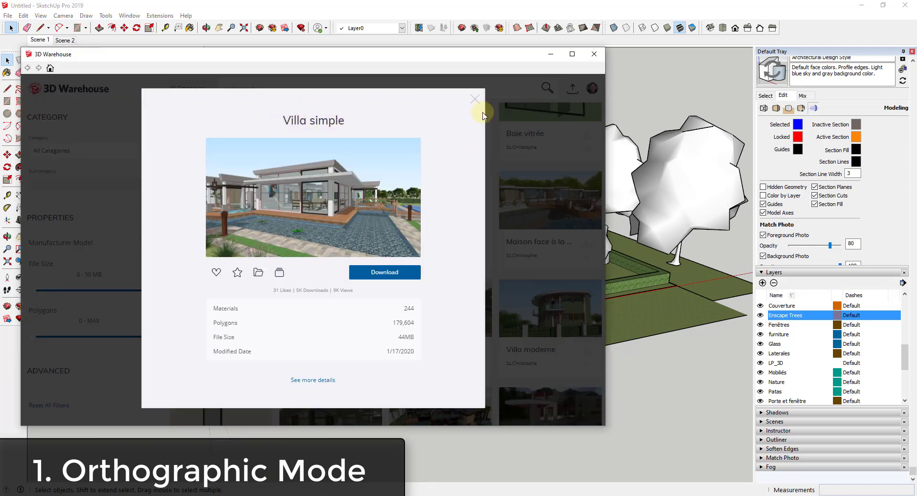
# Close the Villa simple details popup and minimize the 3D Warehouse window.
pyautogui.click(474, 98)
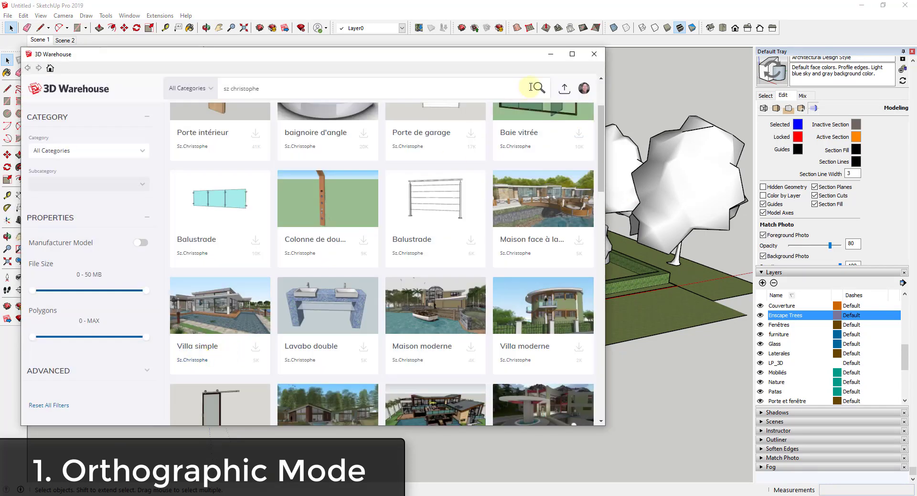
pyautogui.moveTo(238, 310)
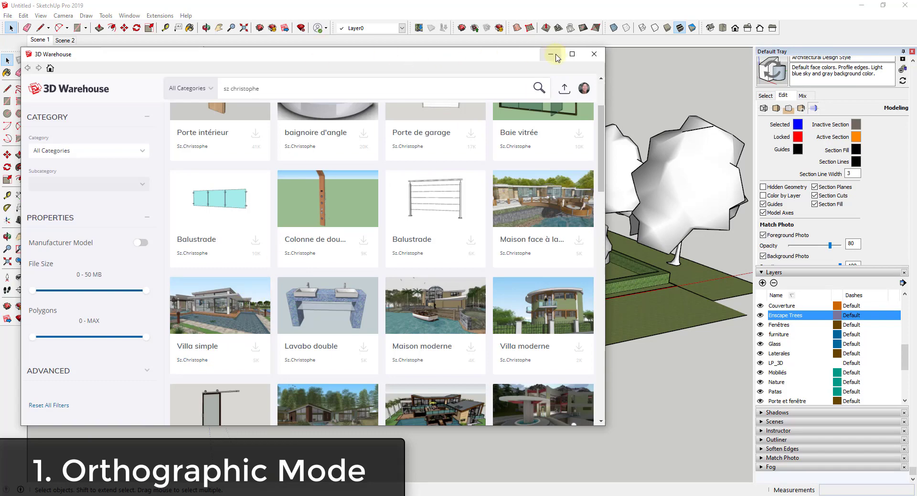
pyautogui.click(549, 55)
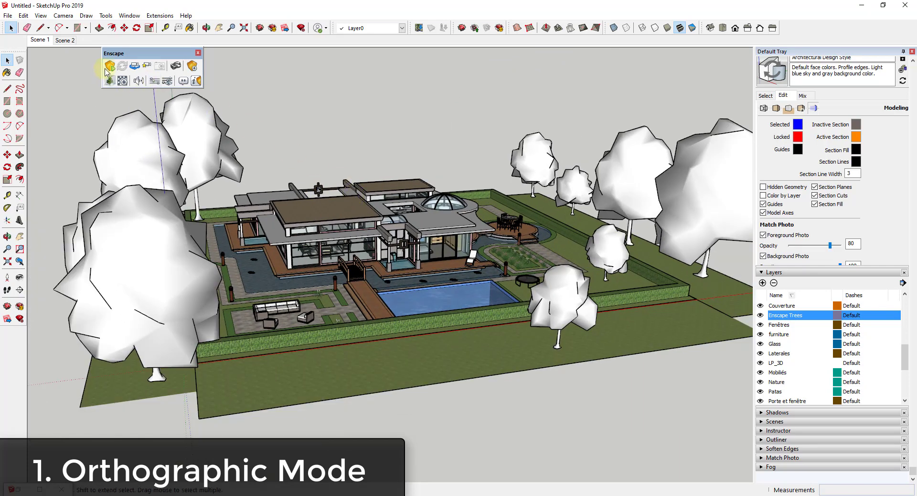
# Launch Enscape's live render of the villa from the Enscape toolbar.
pyautogui.click(109, 66)
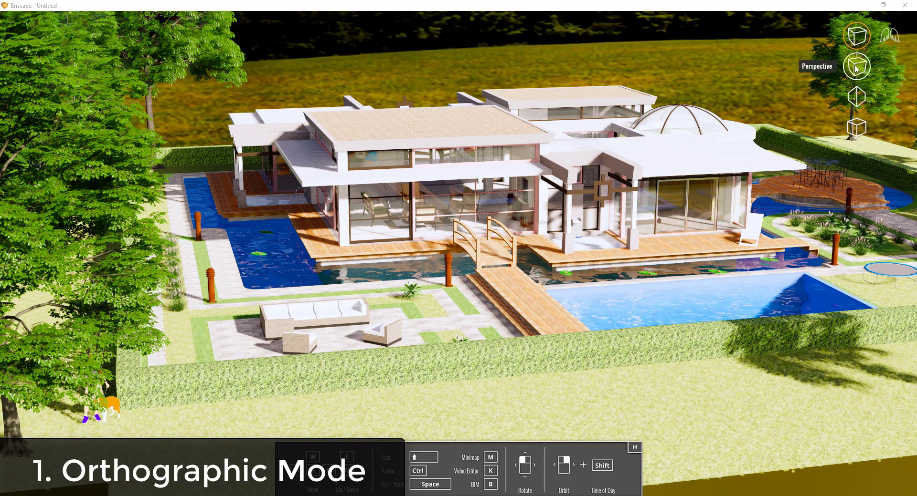
pyautogui.moveTo(856, 96)
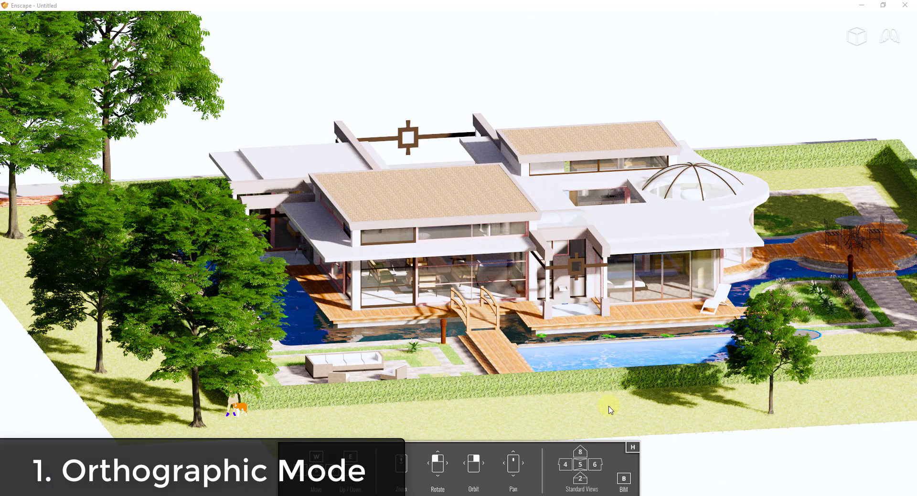
pyautogui.moveTo(560, 303)
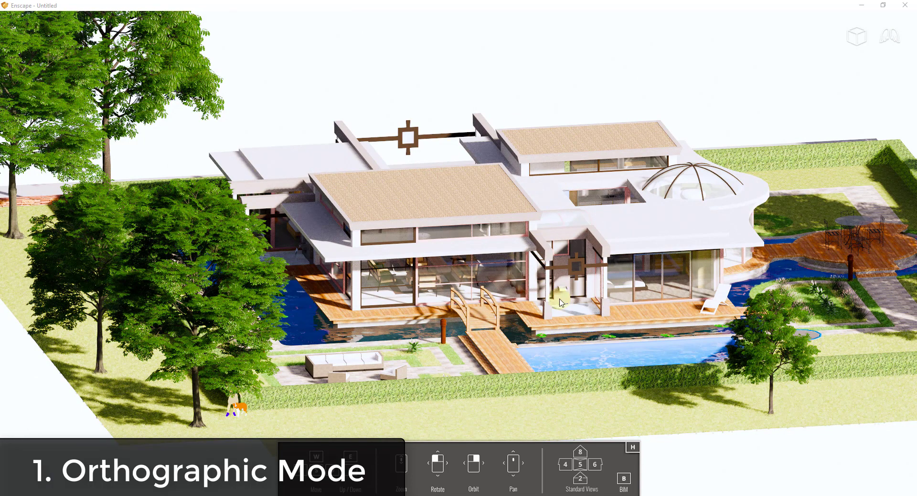
pyautogui.moveTo(750, 145)
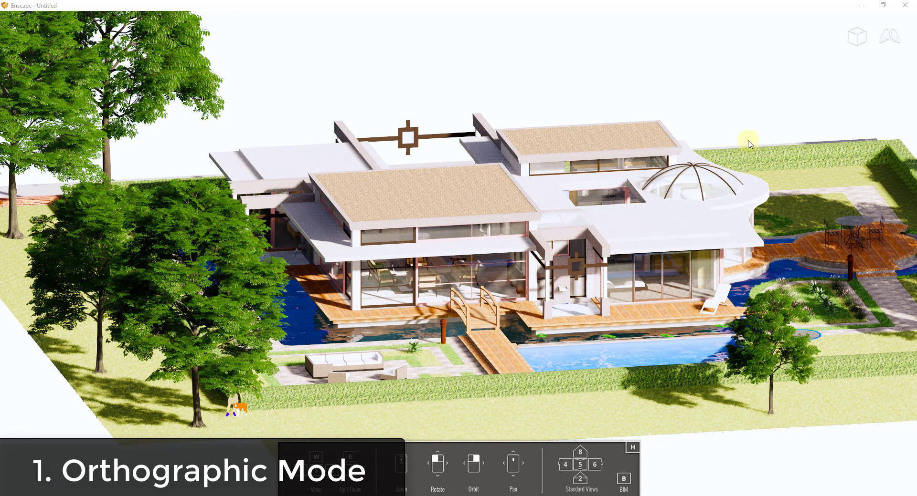
pyautogui.moveTo(638, 155)
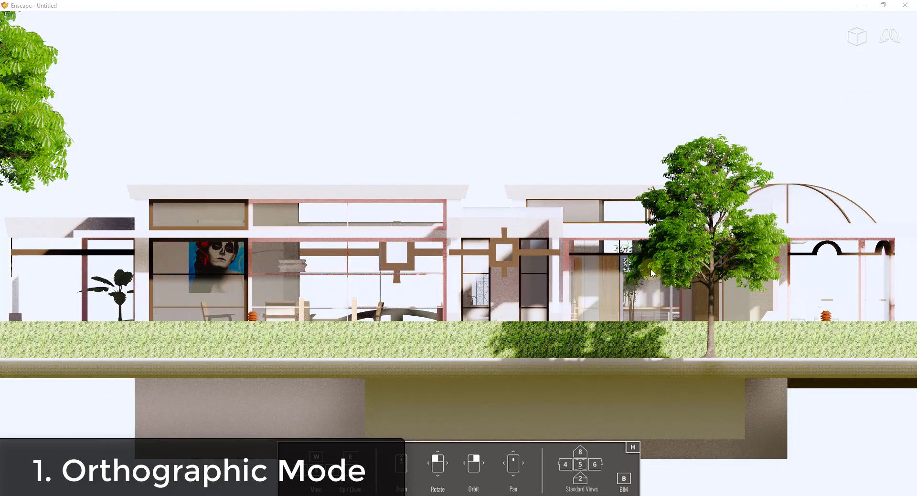
pyautogui.moveTo(400, 257)
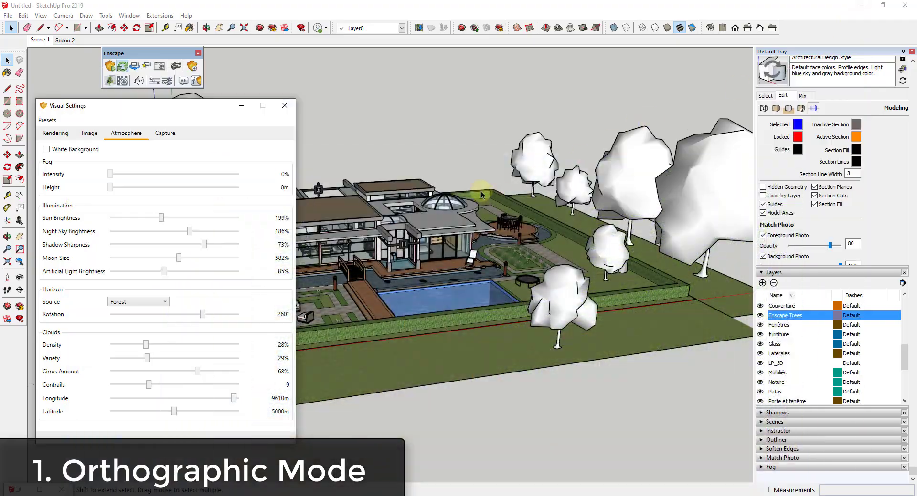
# Browse the Image and Rendering tabs of Enscape Visual Settings.
pyautogui.click(55, 133)
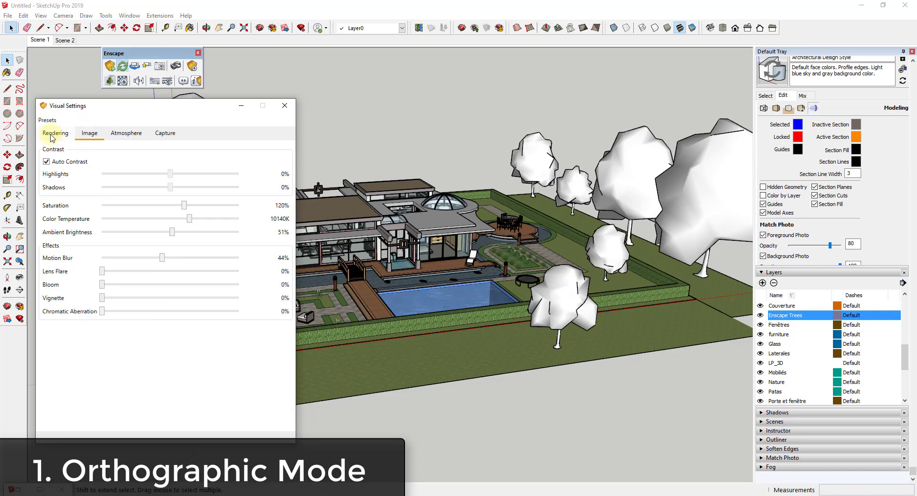
pyautogui.click(55, 133)
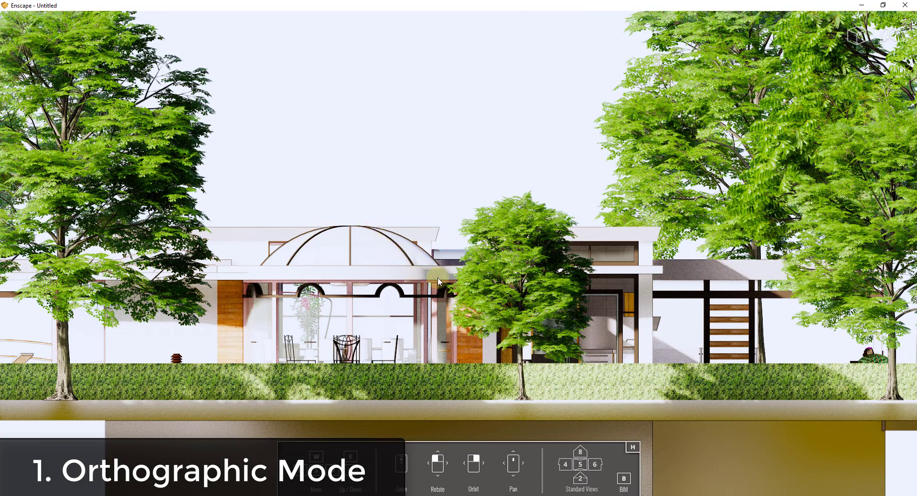
pyautogui.moveTo(673, 249)
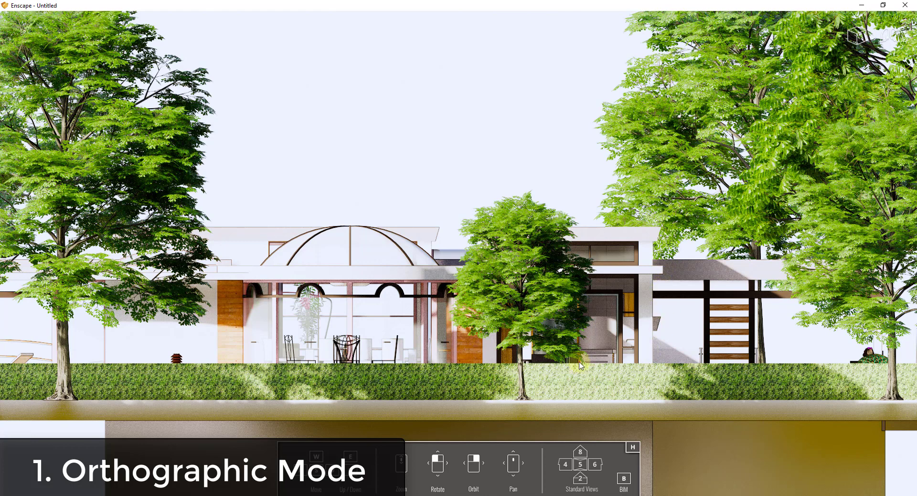
pyautogui.moveTo(561, 356)
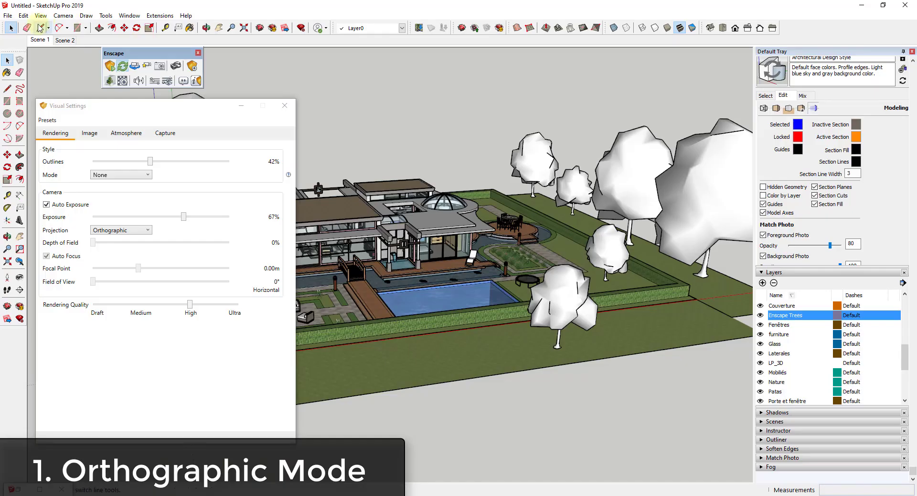
# Place a section plane through the villa and scroll the Layers panel to the Enscape Trees layer.
pyautogui.click(23, 15)
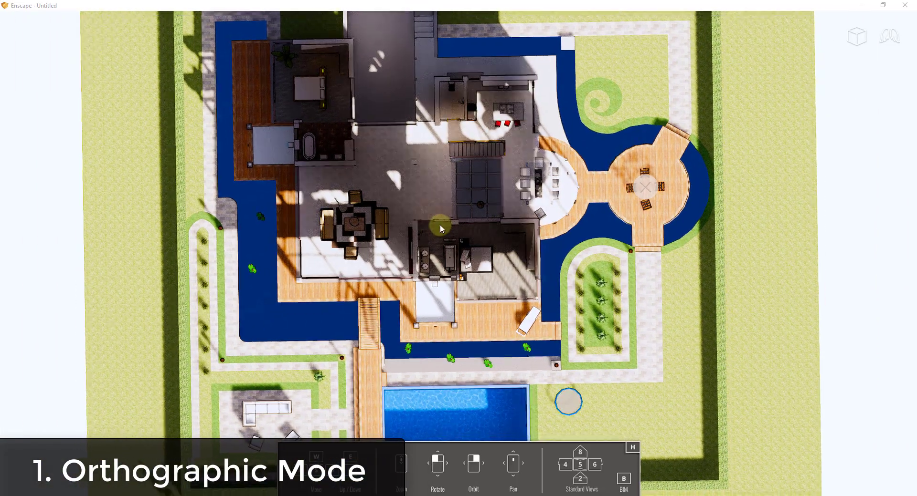
pyautogui.scroll(-3)
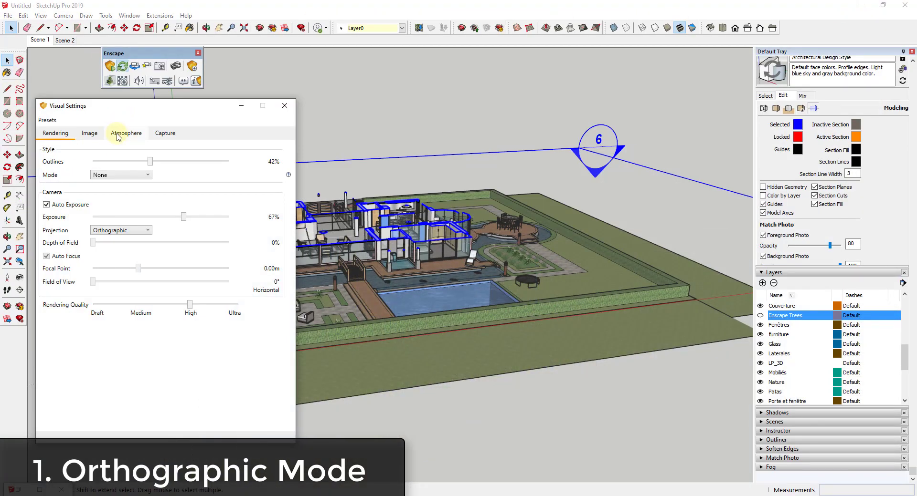
# Check the Atmosphere tab in Enscape Visual Settings while viewing the top-down plan.
pyautogui.click(125, 133)
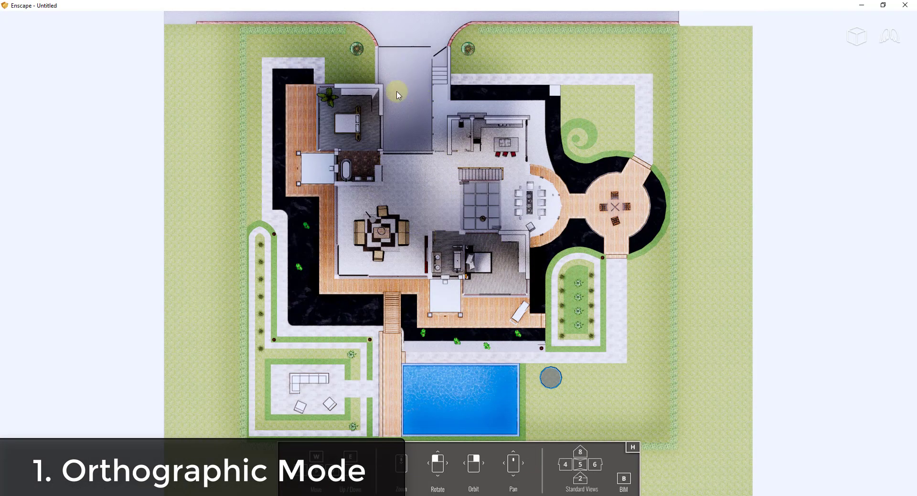
pyautogui.moveTo(504, 287)
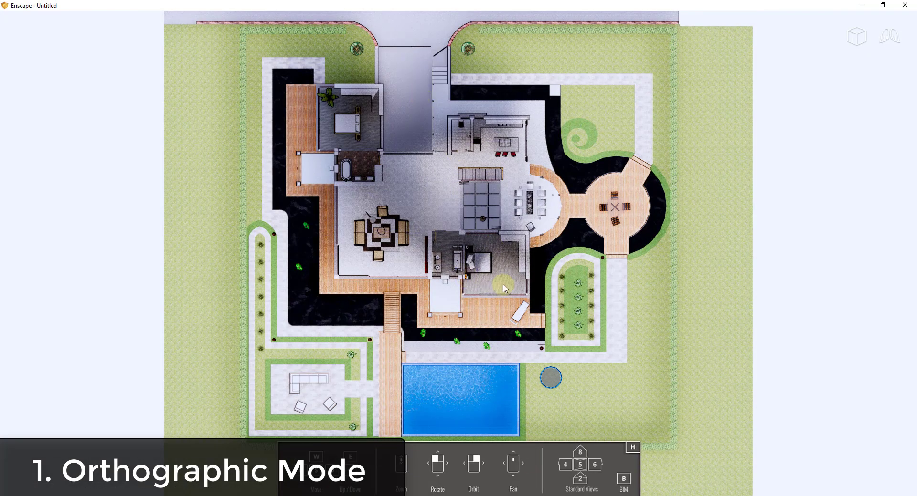
pyautogui.moveTo(385, 201)
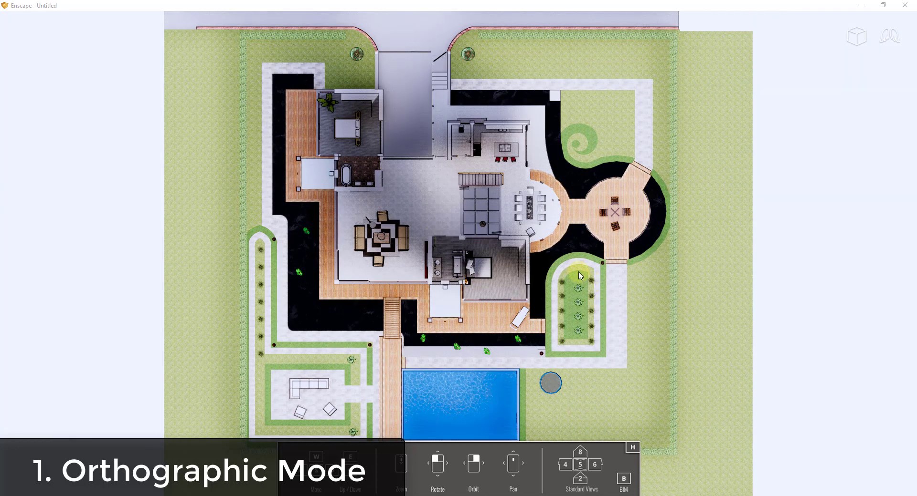
pyautogui.moveTo(458, 380)
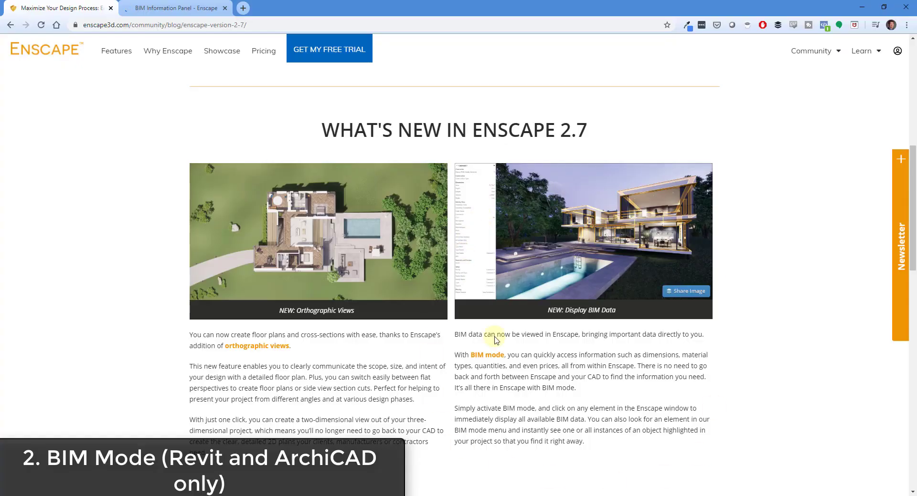
pyautogui.moveTo(576, 335)
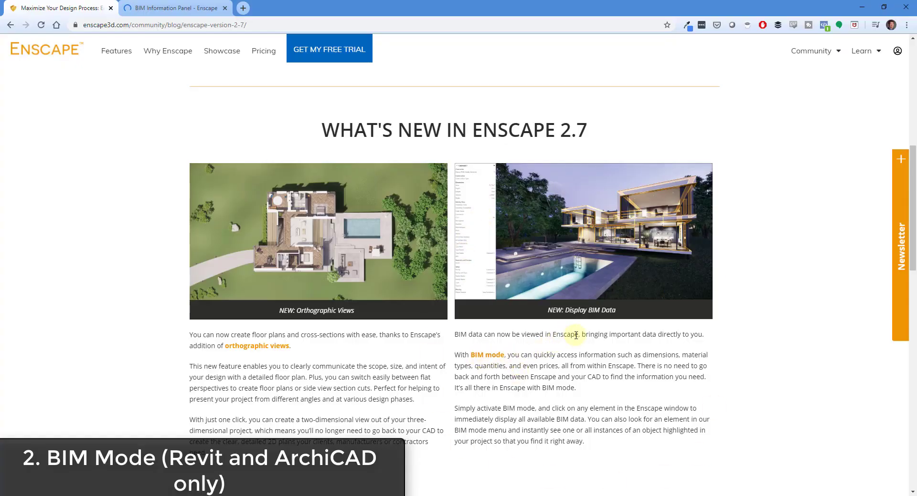
pyautogui.moveTo(593, 361)
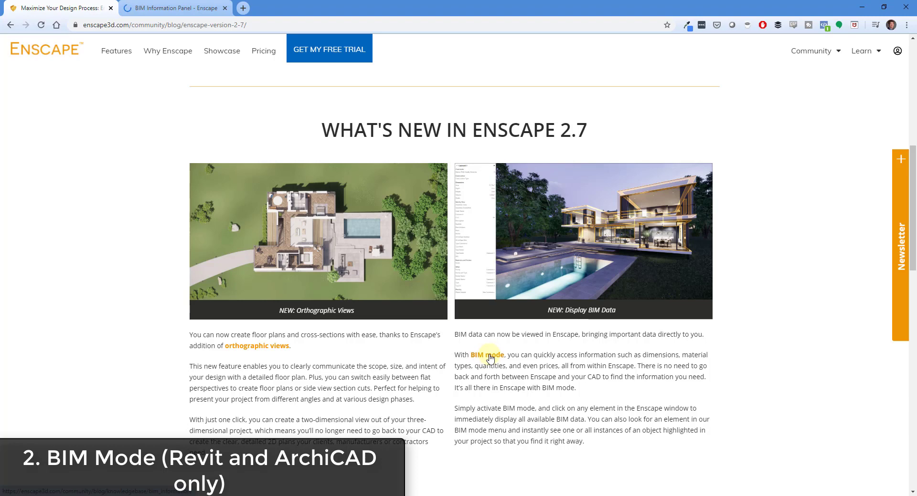
# Open the BIM Information Panel article and read down to Selecting BIM Information.
pyautogui.click(487, 355)
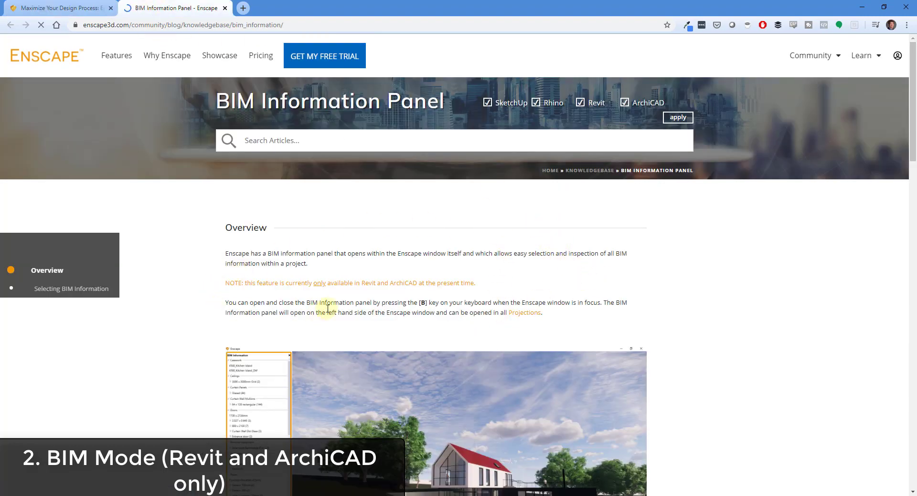
pyautogui.scroll(-3)
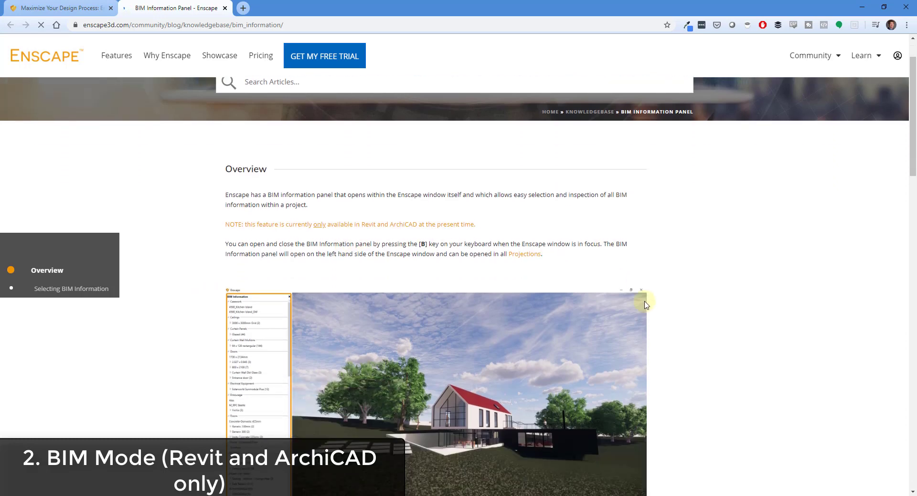
pyautogui.scroll(-3)
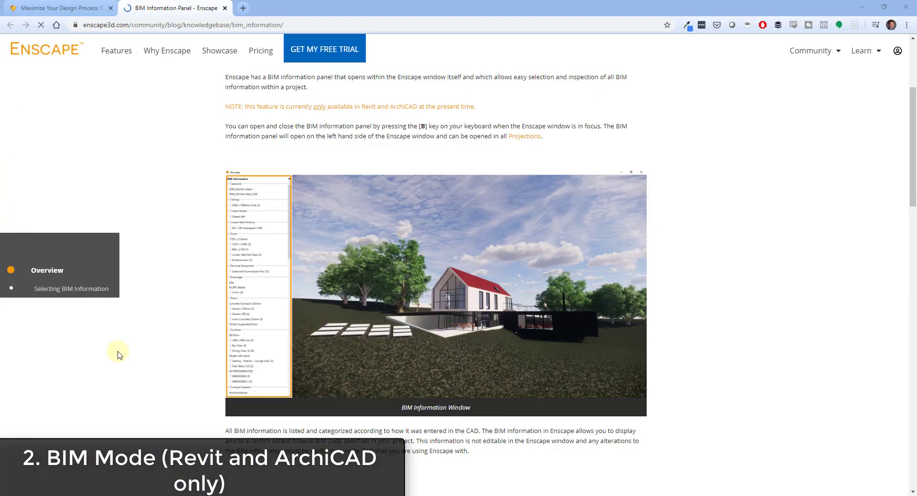
pyautogui.scroll(-3)
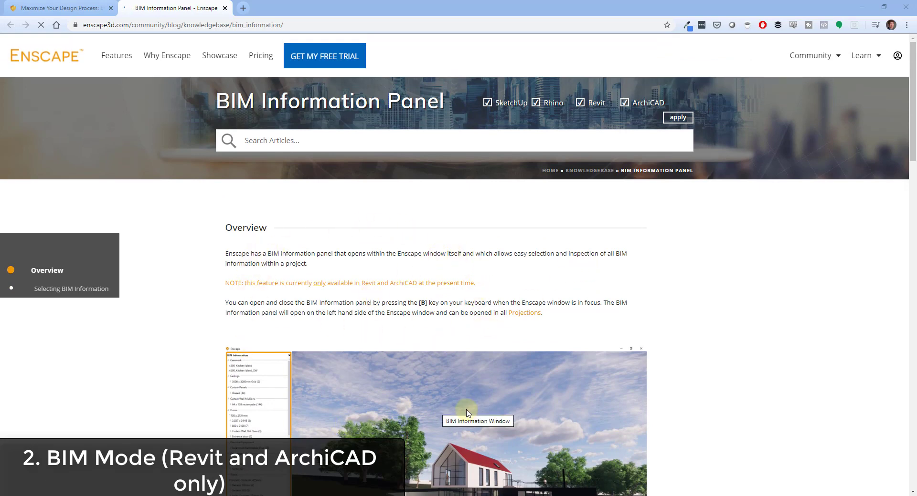
pyautogui.scroll(-3)
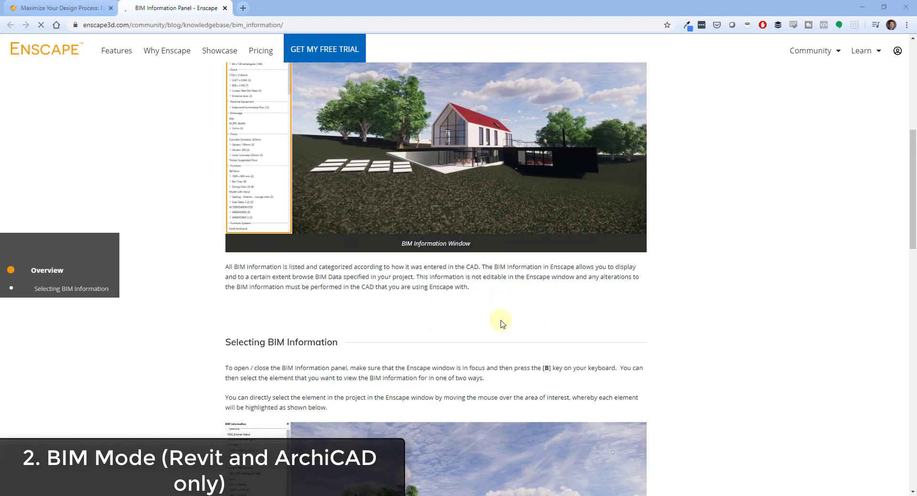
pyautogui.scroll(-3)
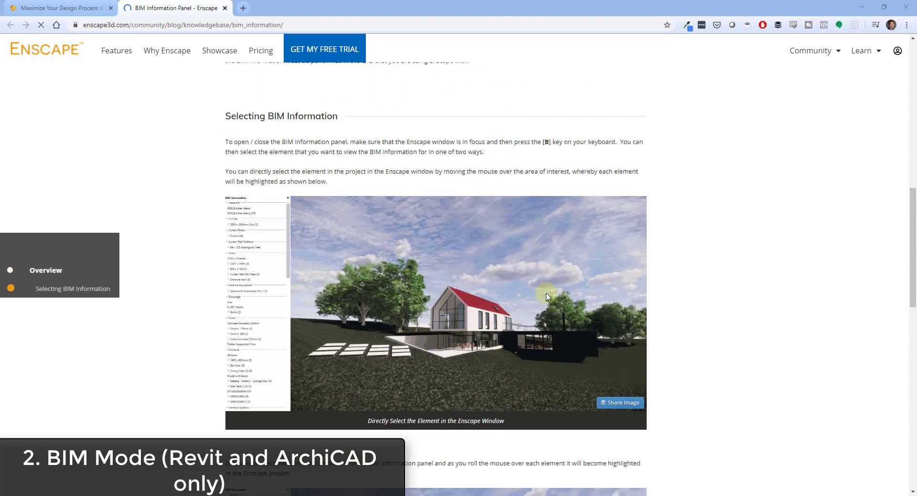
pyautogui.scroll(-3)
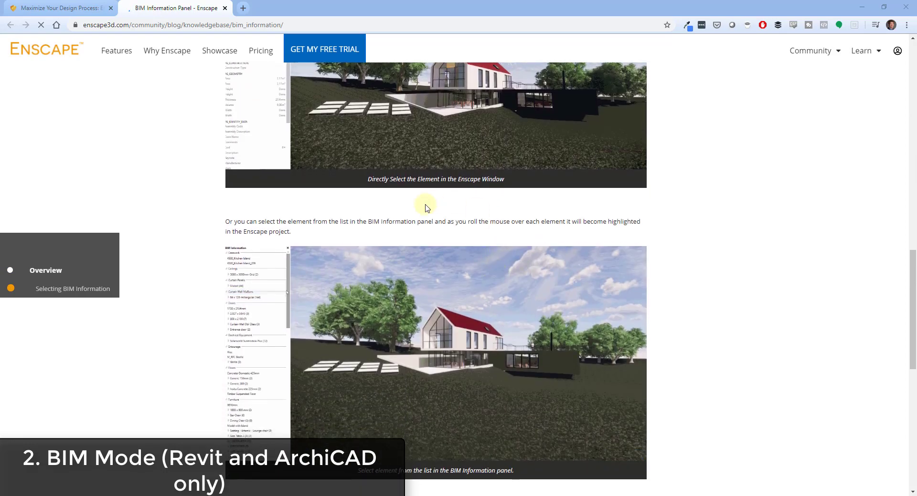
pyautogui.scroll(-3)
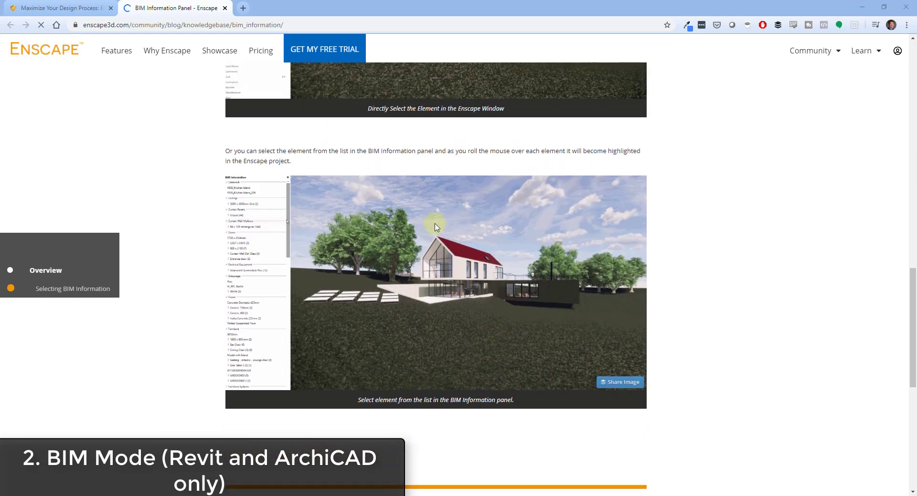
pyautogui.moveTo(434, 270)
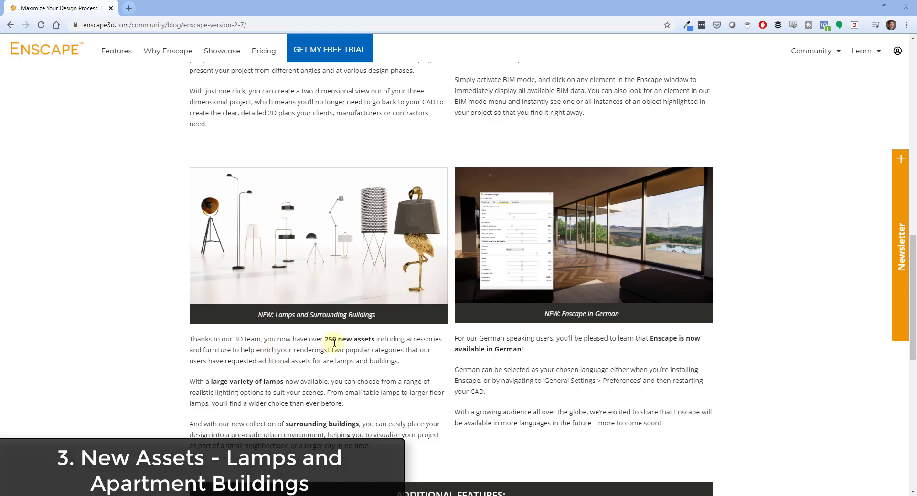
pyautogui.moveTo(301, 214)
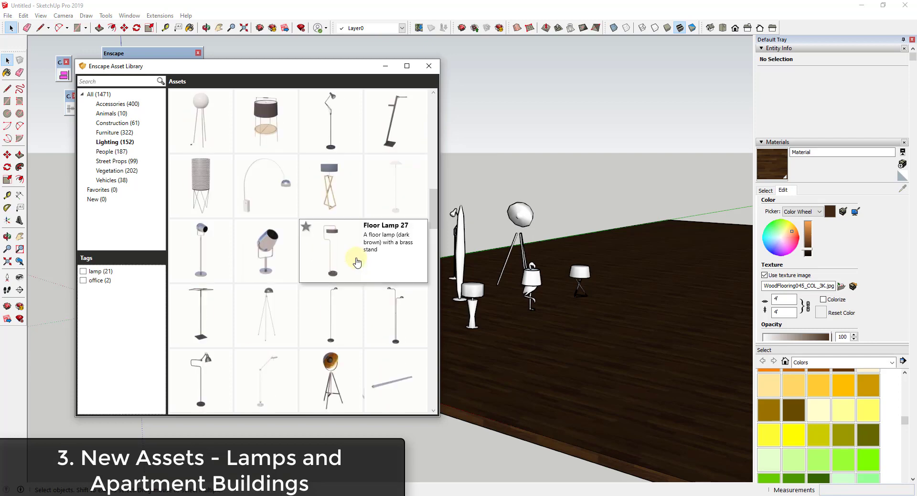
# Bring the Asset Library back into view and switch it to Street Props.
pyautogui.scroll(-3)
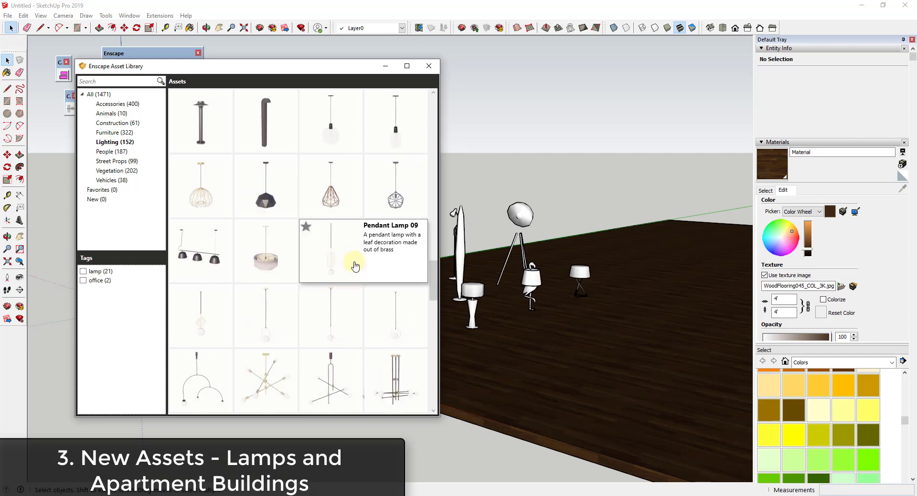
pyautogui.scroll(-3)
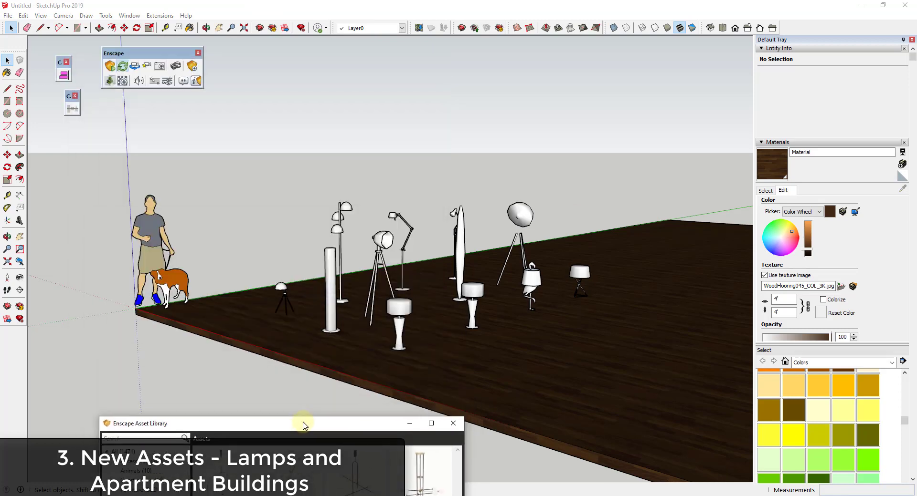
pyautogui.moveTo(304, 423); pyautogui.dragTo(289, 342)
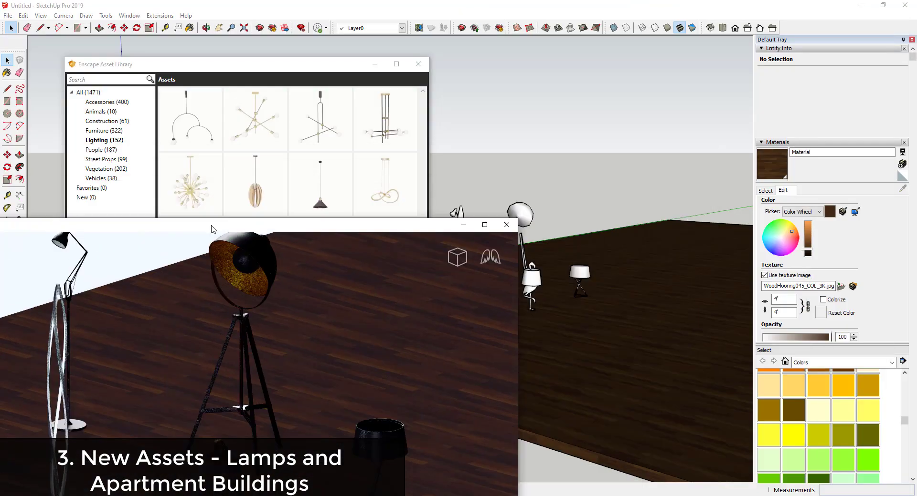
pyautogui.click(75, 138)
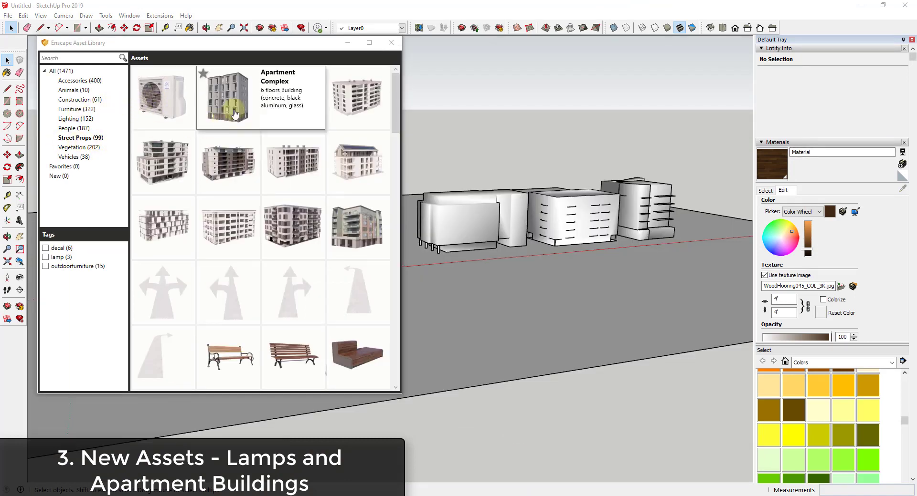
pyautogui.moveTo(338, 162)
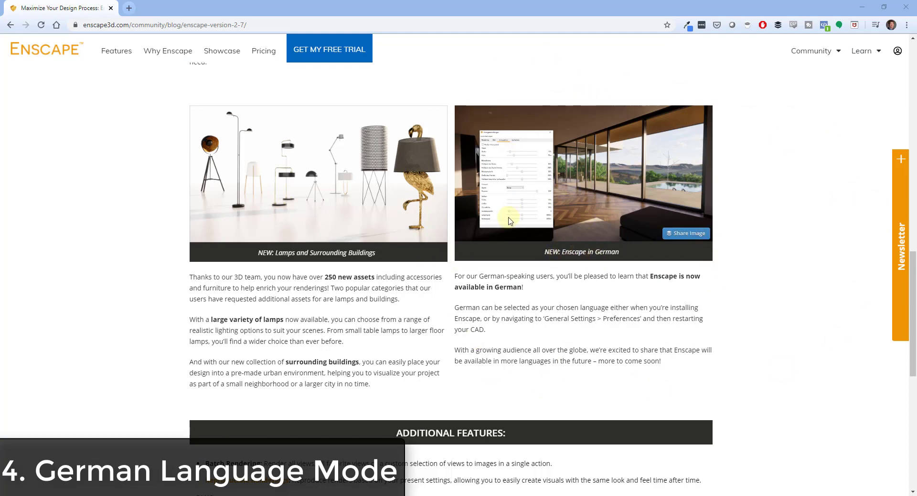
pyautogui.moveTo(655, 311)
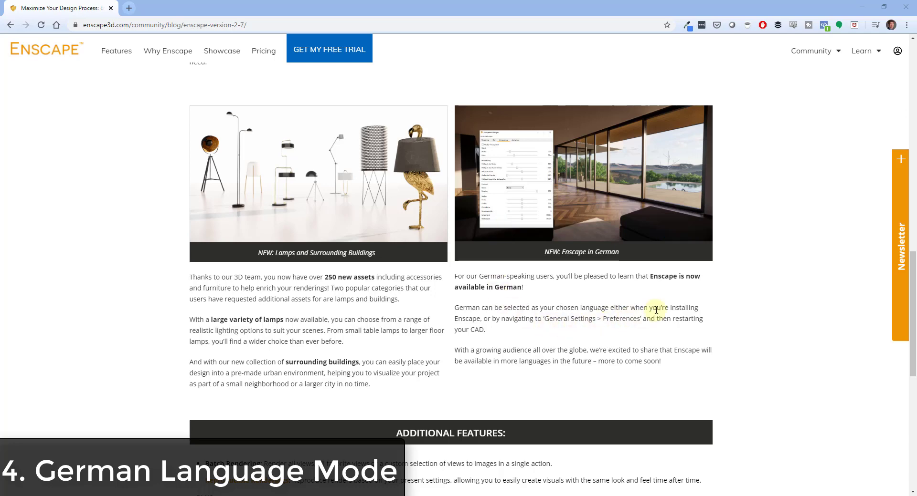
# Scroll the release post past the Enscape in German section to Additional Features.
pyautogui.scroll(-3)
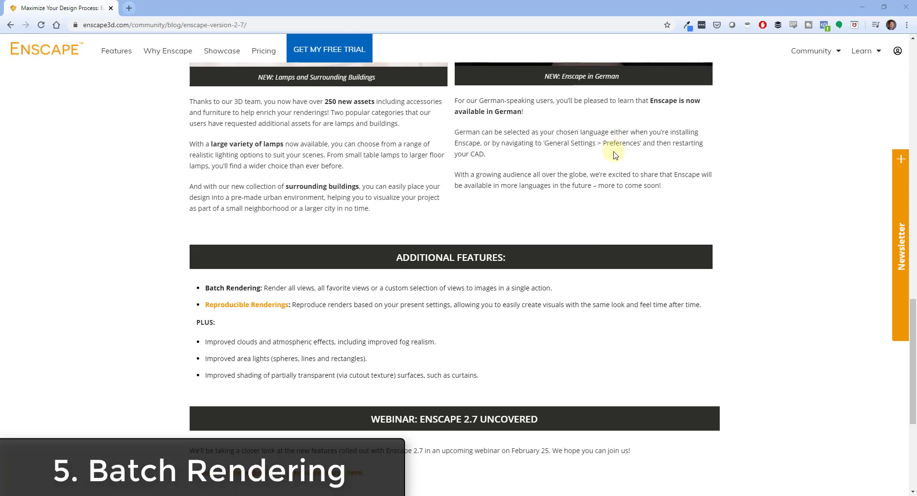
# Scroll down to the full Additional Features list, webinar section and free trial form.
pyautogui.scroll(-3)
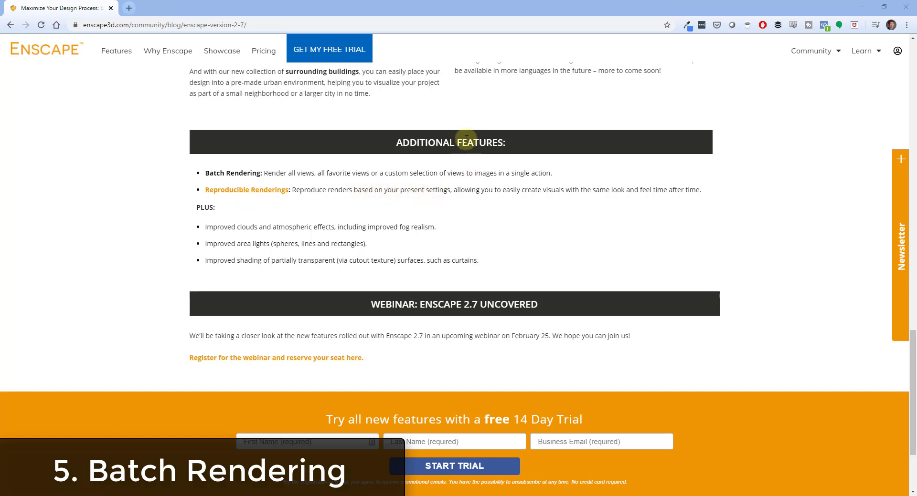
pyautogui.moveTo(266, 173)
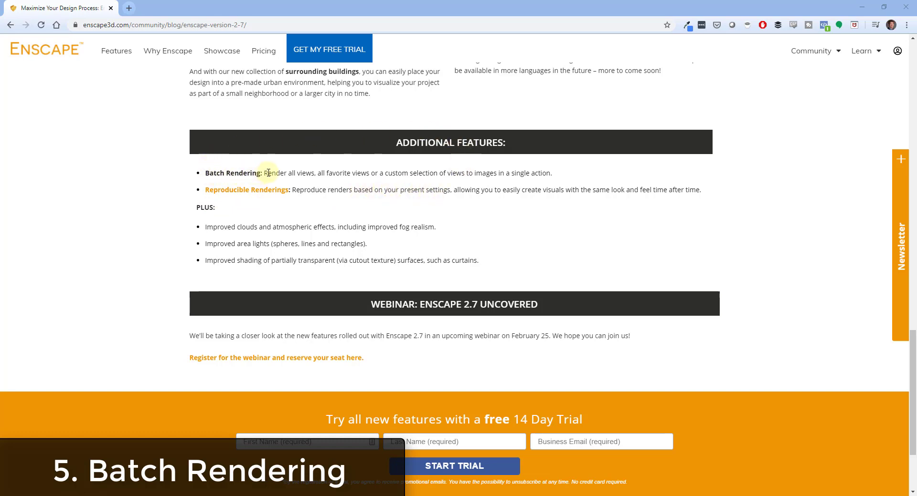
pyautogui.moveTo(471, 166)
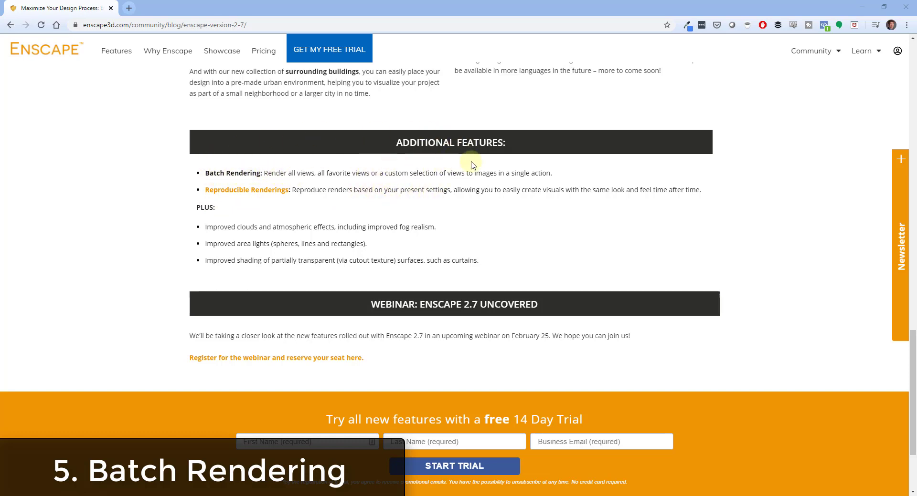
pyautogui.moveTo(608, 180)
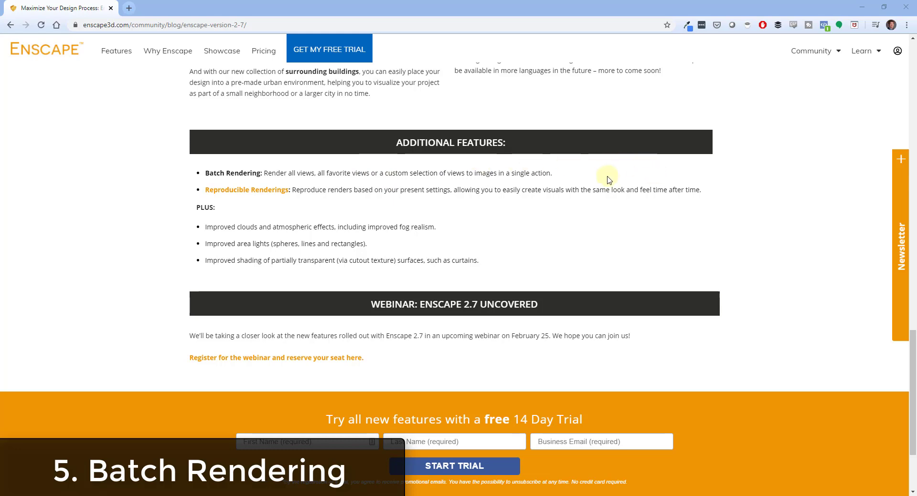
pyautogui.moveTo(237, 179)
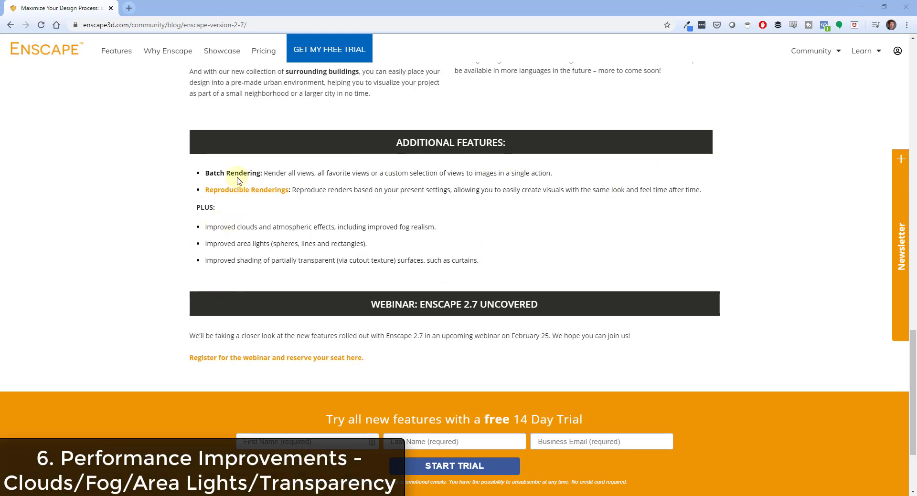
pyautogui.moveTo(311, 226)
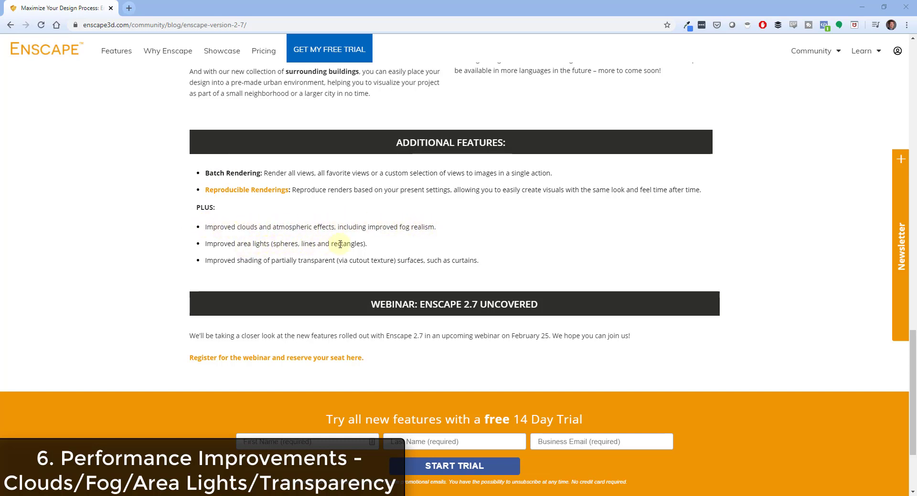
pyautogui.moveTo(393, 260)
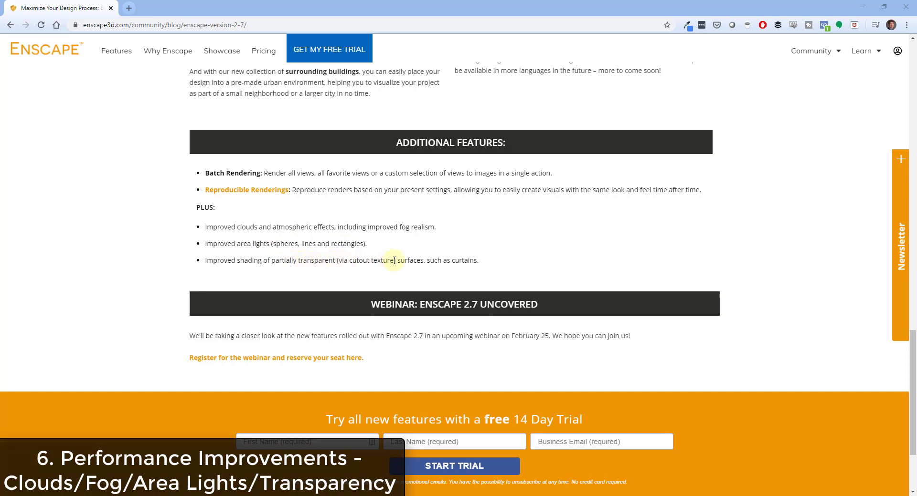